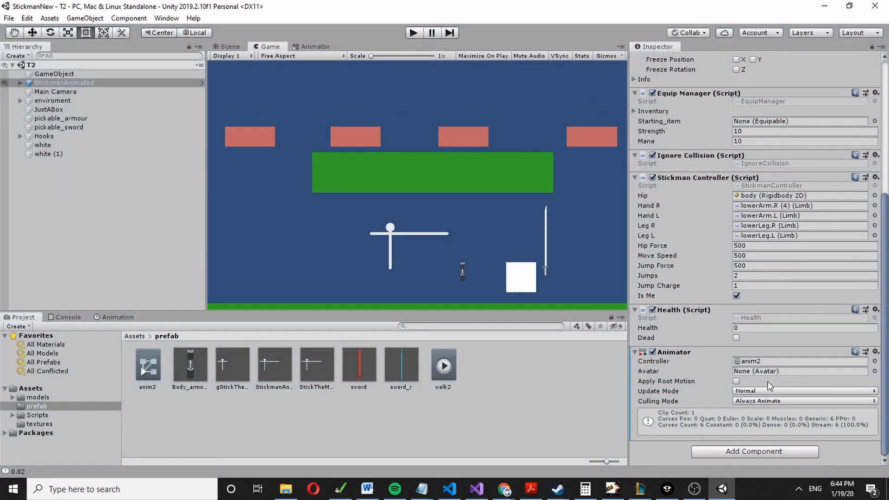
mouse_move(788, 358)
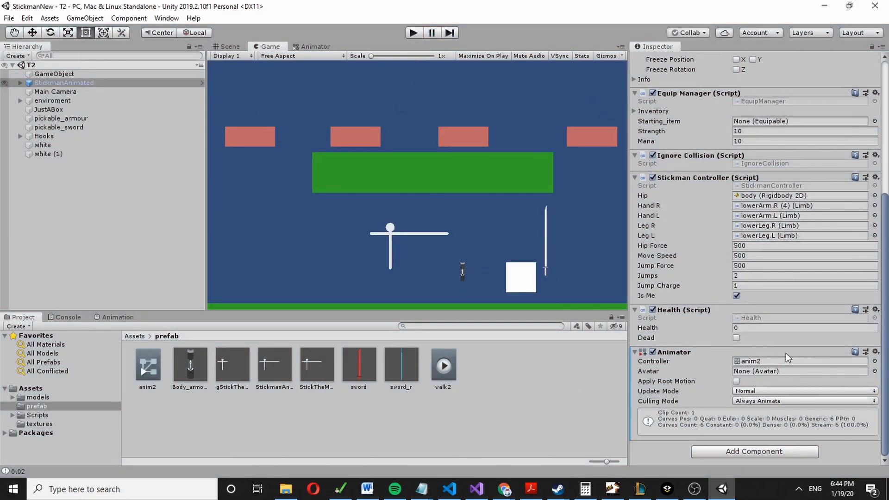
Step: Review anim2's walk parameter and walk2 state, then disable StickmanAnimated's Animator component
double_click(147, 364)
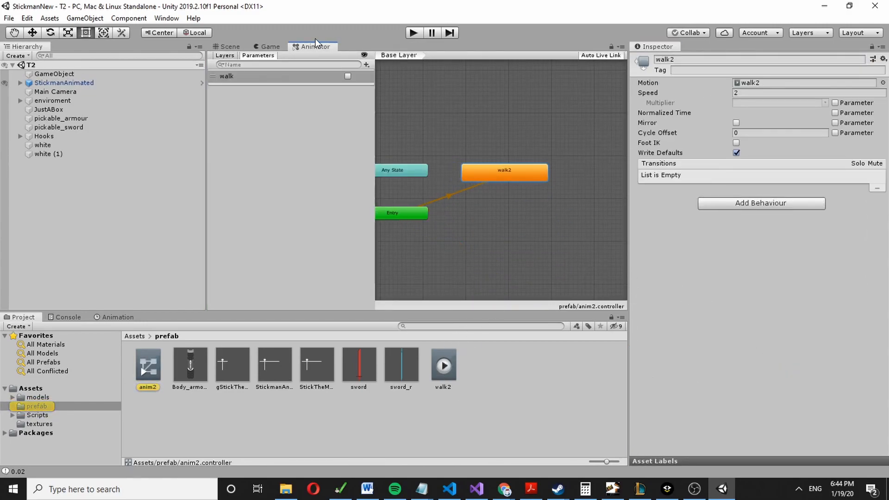
left_click(269, 46)
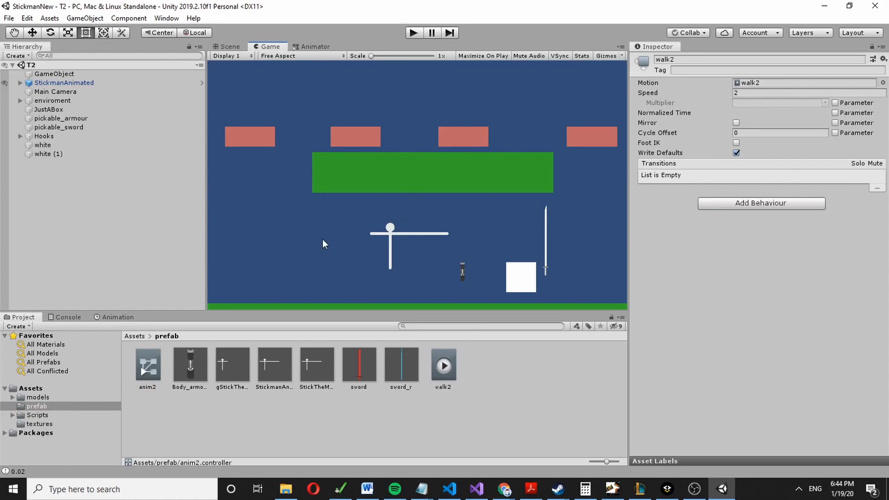
left_click(64, 83)
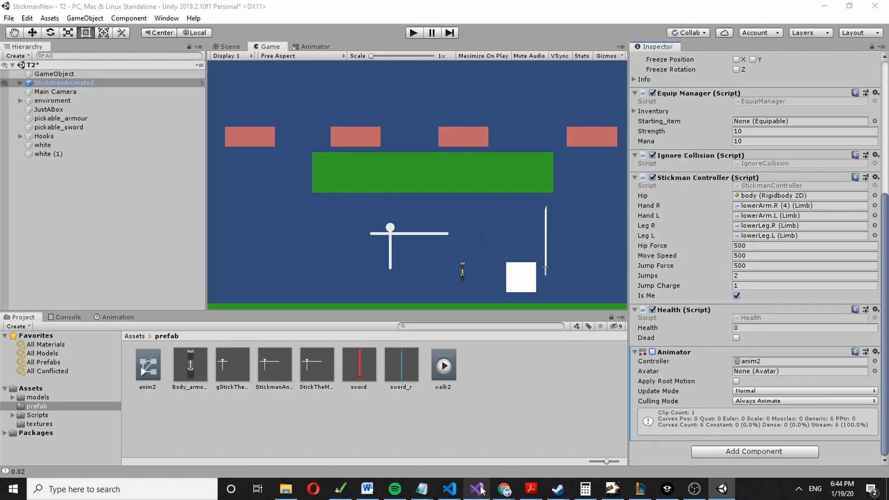
Step: Inspect the leg SetPosition lines in StickmanController's Update, then return to Unity
left_click(477, 489)
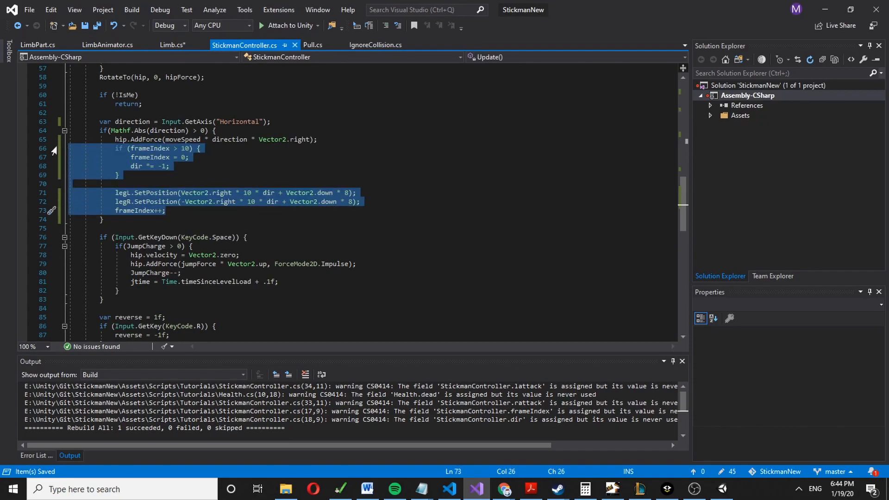
left_click(476, 489)
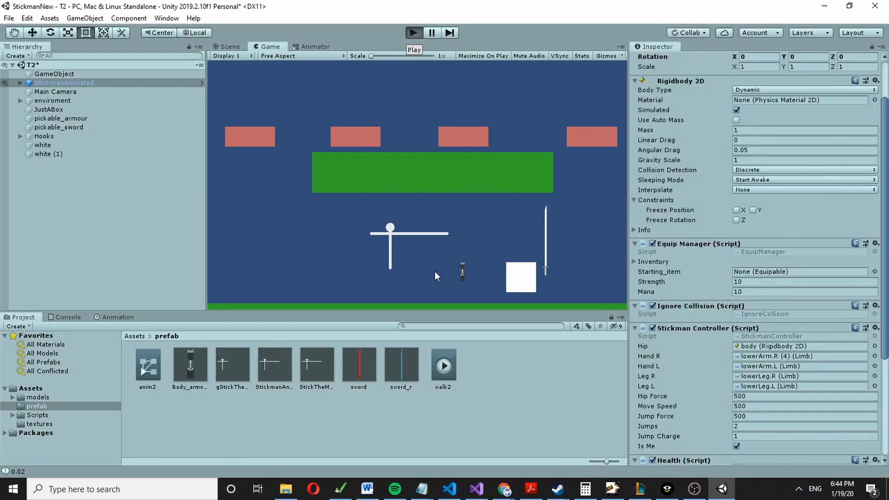
left_click(412, 32)
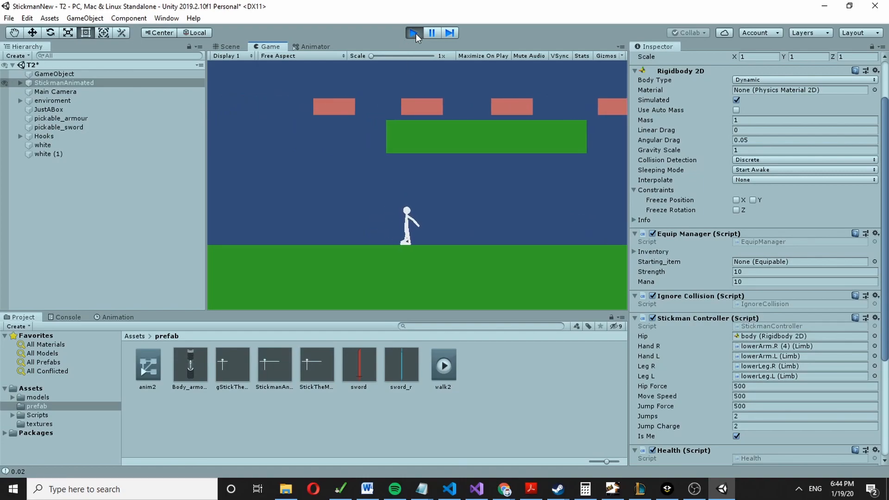
left_click(412, 33)
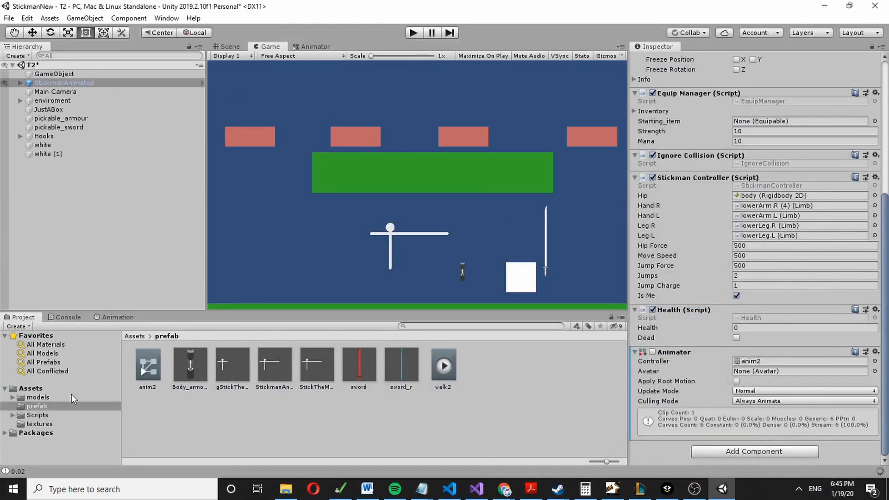
mouse_move(109, 367)
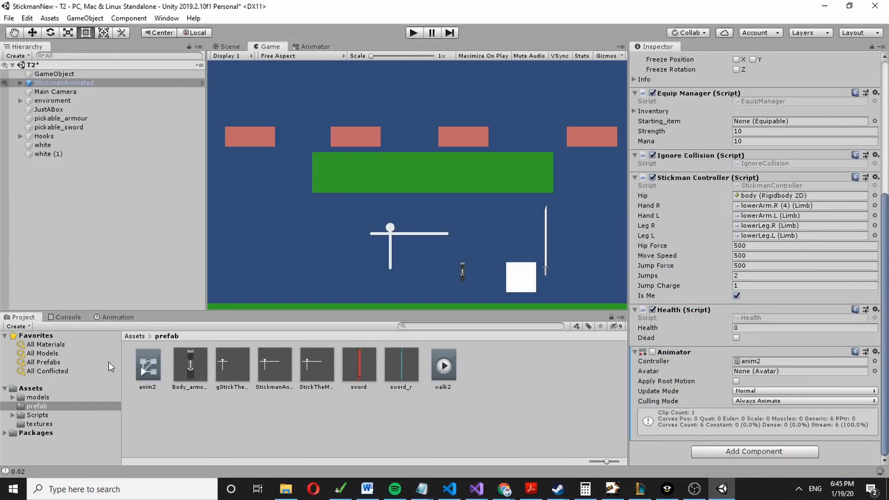
Step: Create an empty 'walk' clip for StickmanAnimated and select lowerLeg.L in the Scene view
left_click(118, 317)
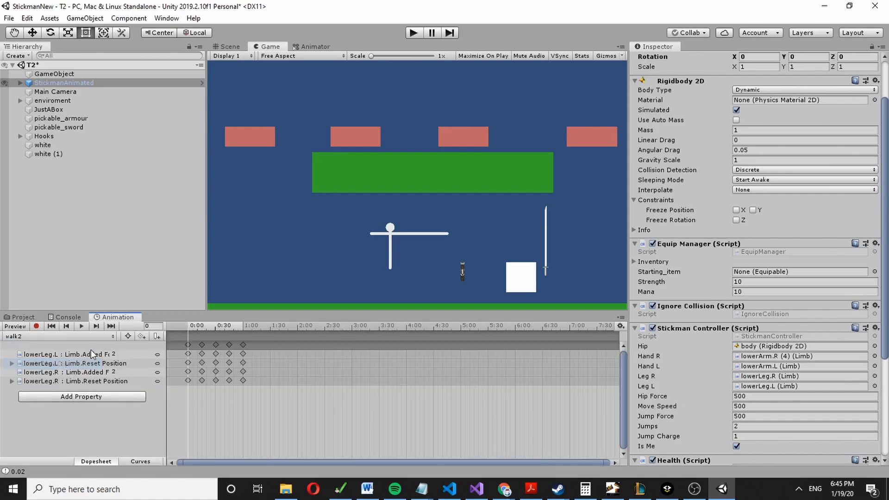
type("wal")
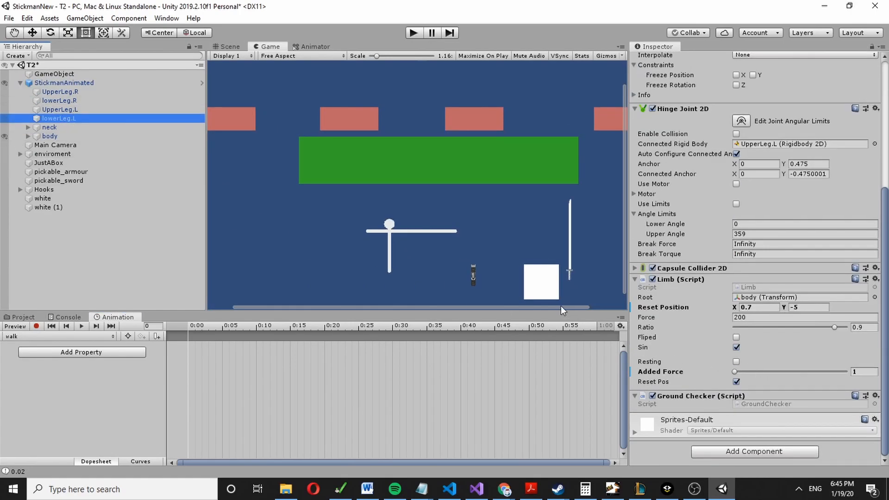
left_click(292, 325)
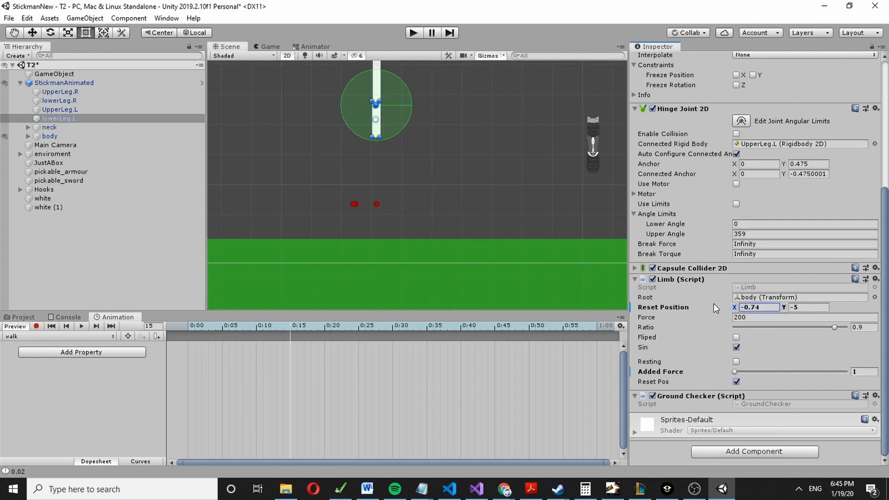
Step: In record mode at frame 15, key lowerLeg.L's Reset Position to (3, -2)
type("0.7")
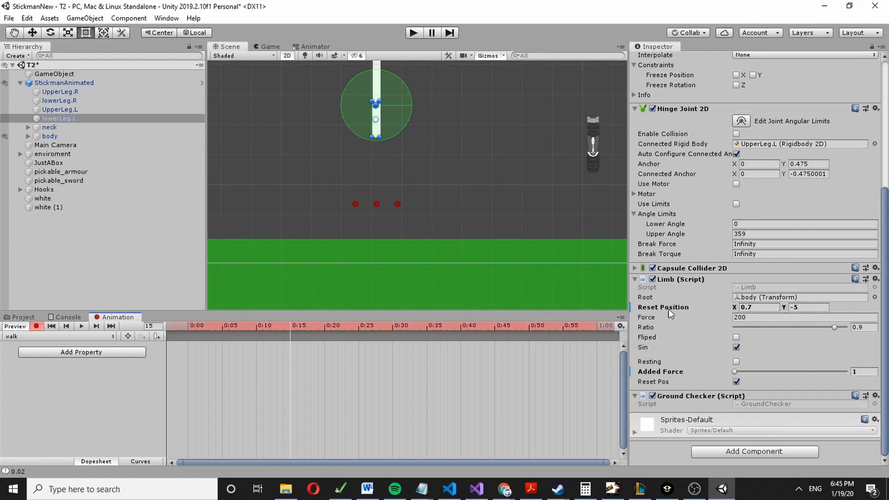
mouse_move(701, 350)
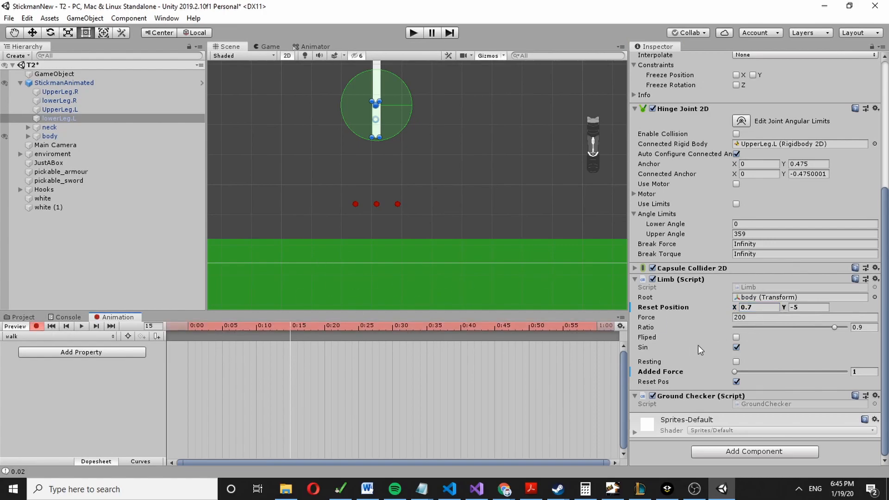
type("2.52")
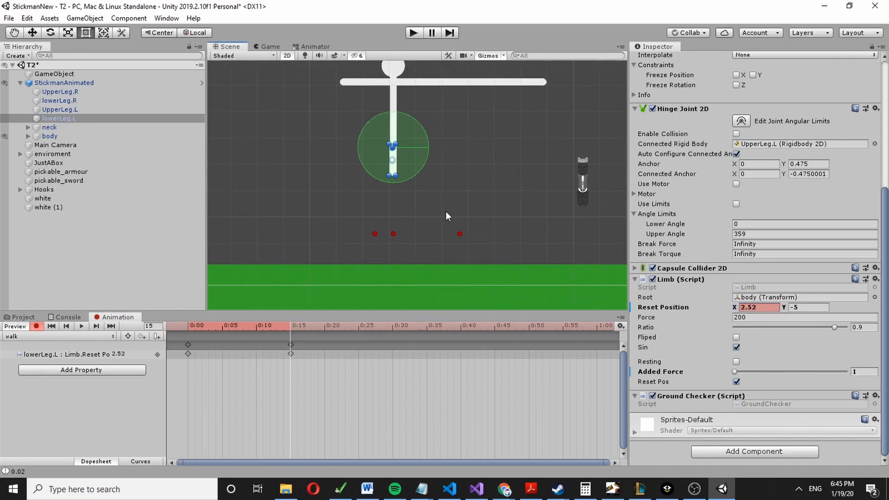
mouse_move(389, 137)
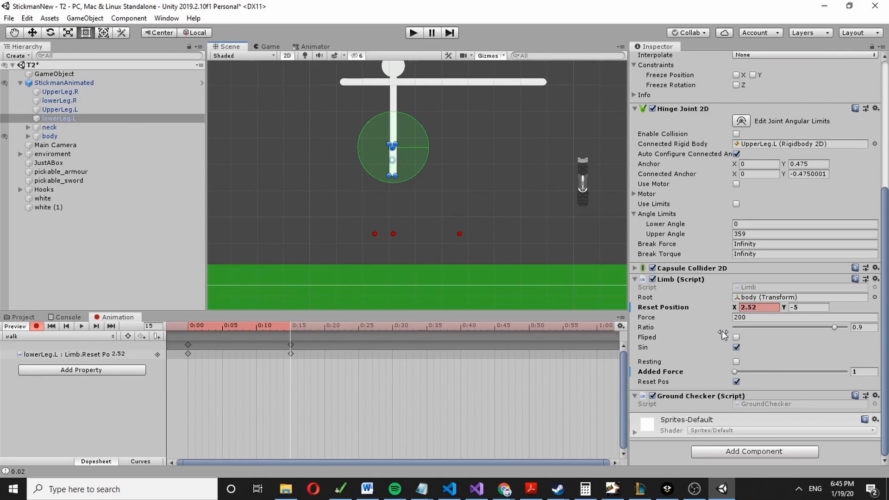
type("3")
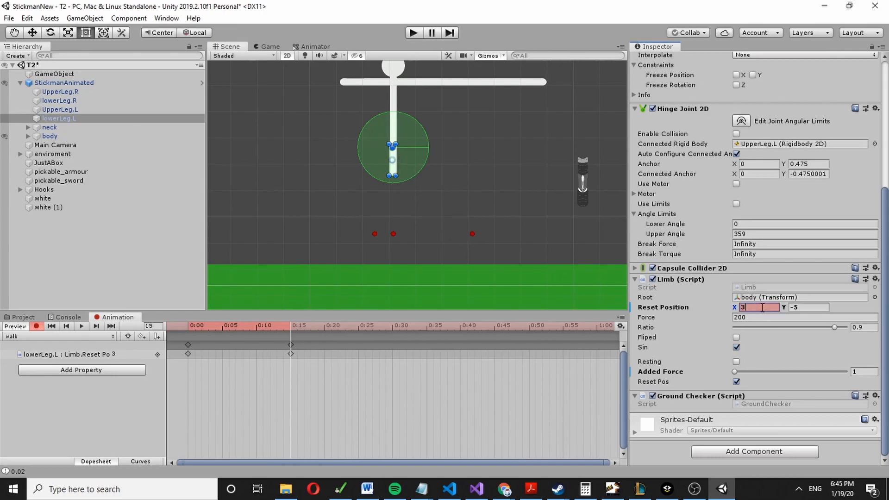
left_click(808, 307)
type("-2")
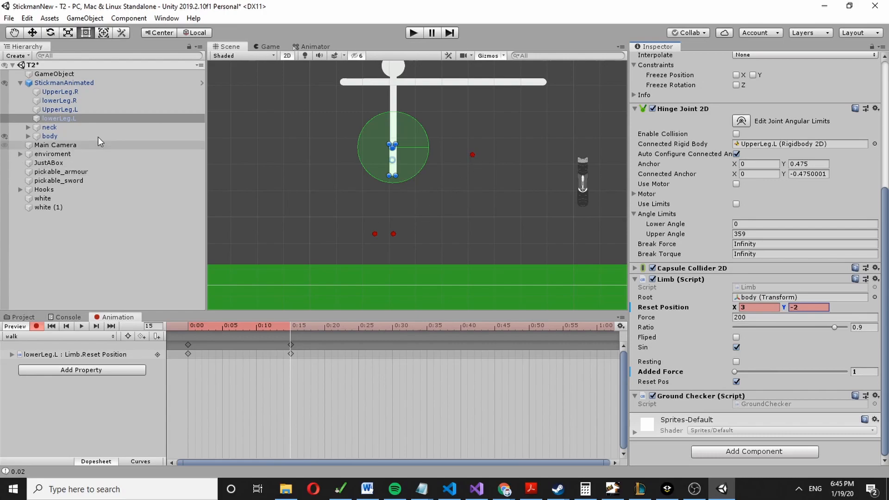
Step: Select lowerLeg.R and key its Reset Position to (-3, -2)
left_click(59, 100)
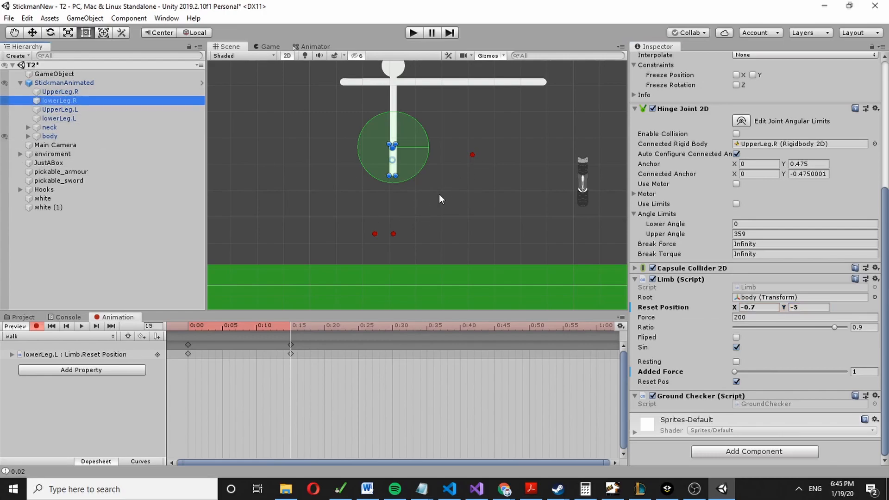
left_click(757, 307)
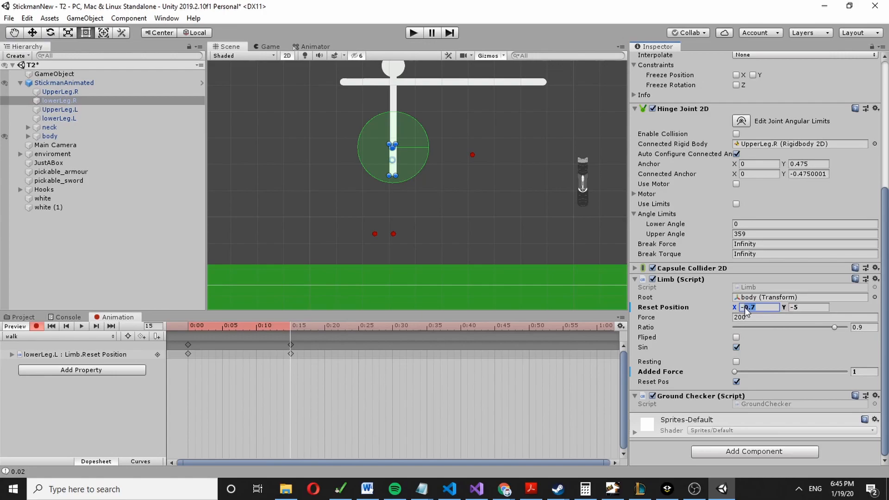
type("-3")
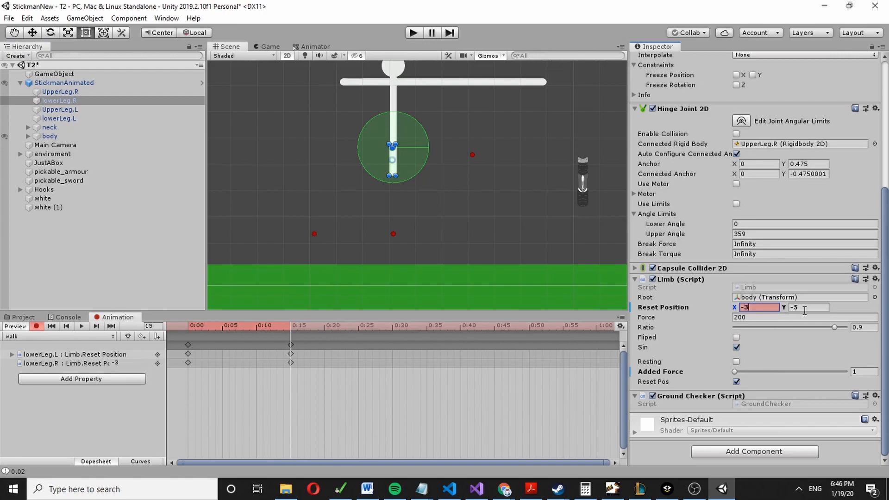
type("2")
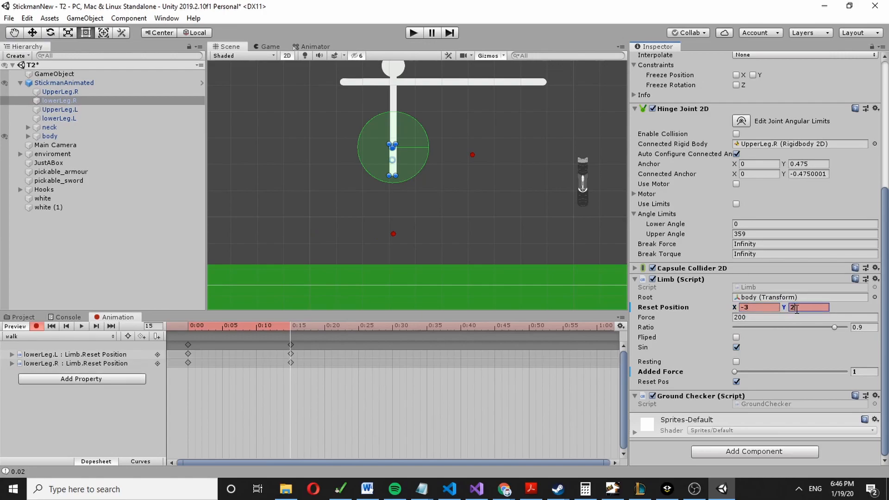
type("-2")
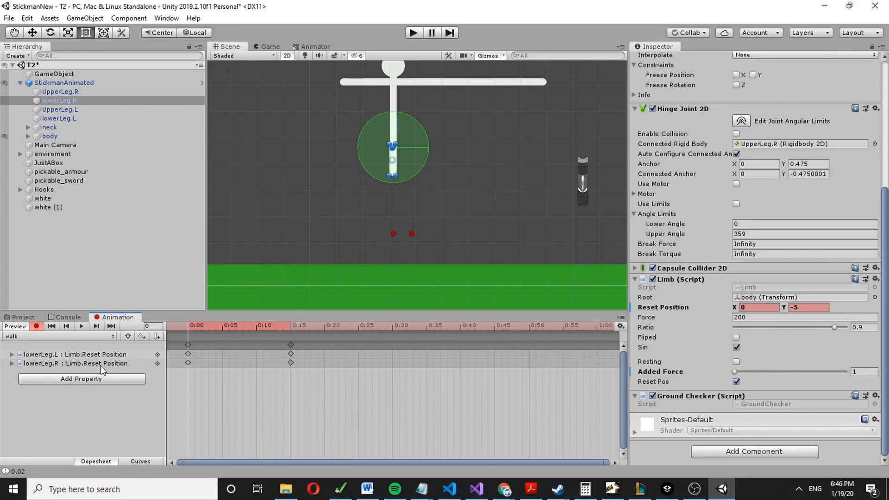
Step: Paste both legs' starting Reset Position keyframes at frame 60, adding keys at frames 30 and 45
left_click(74, 355)
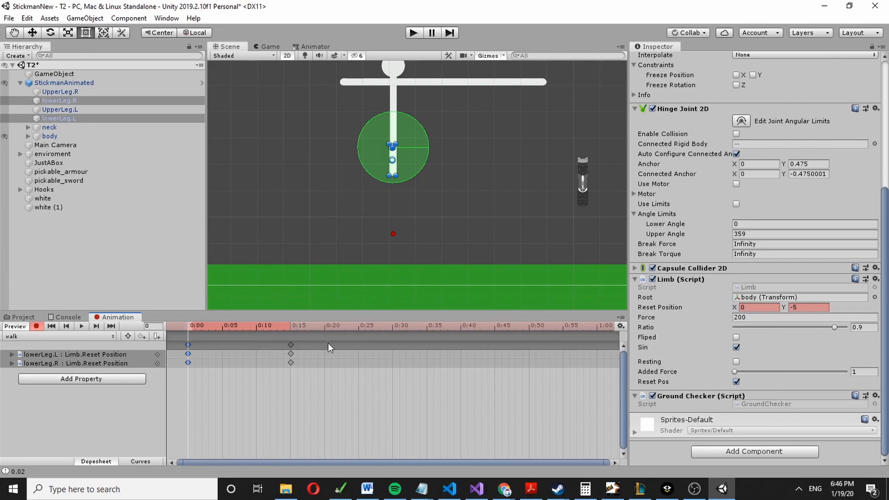
left_click(395, 326)
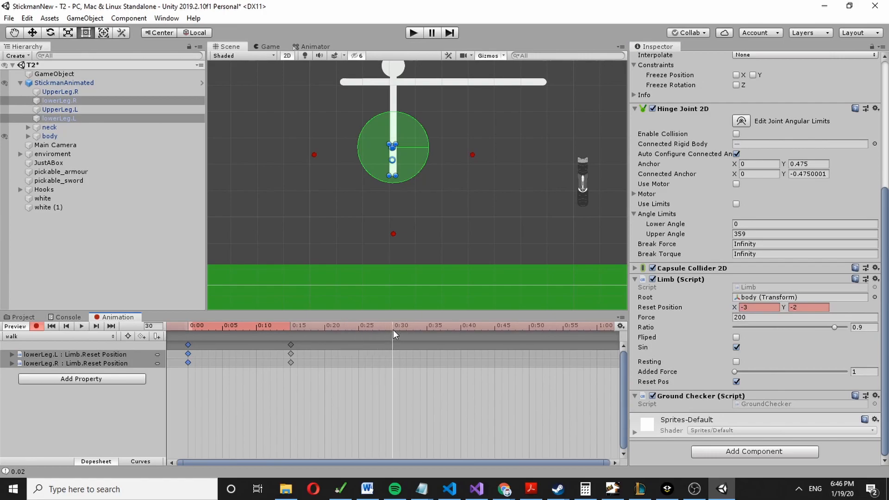
left_click(394, 325)
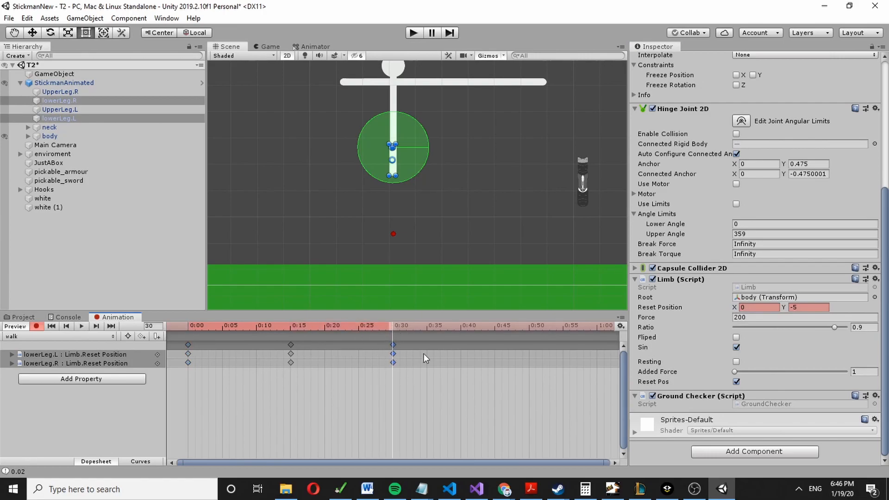
left_click(573, 326)
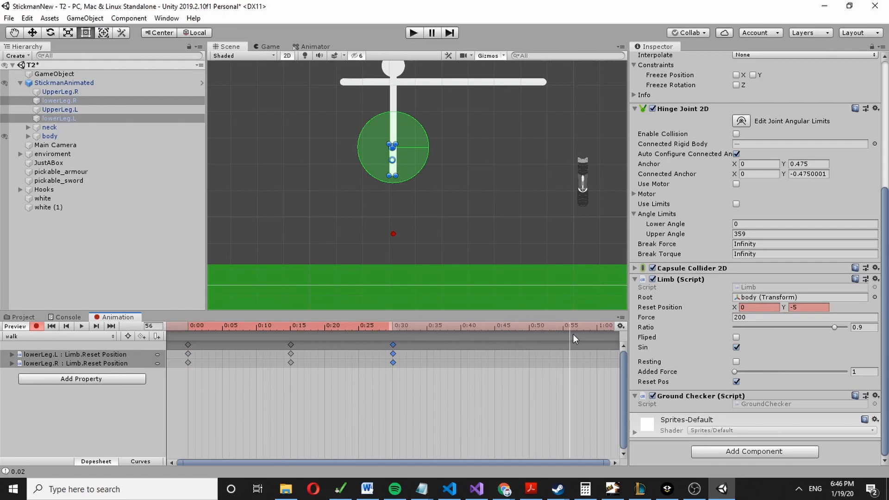
left_click(596, 325)
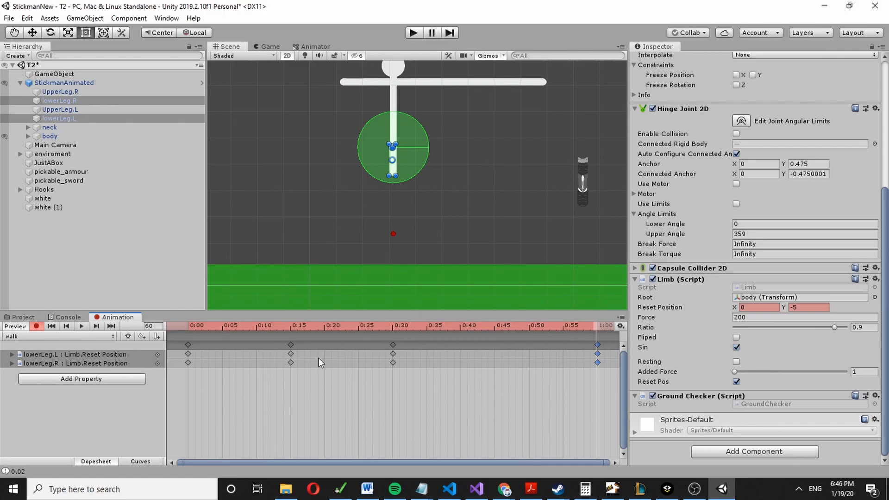
mouse_move(294, 351)
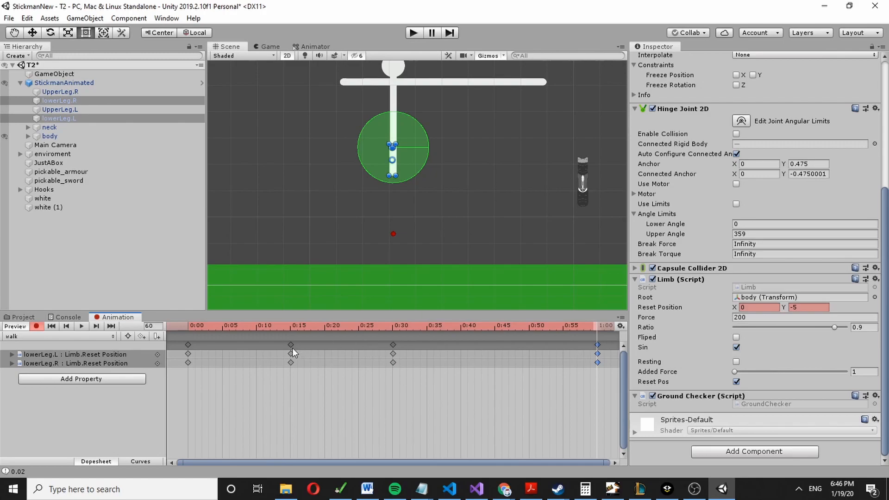
left_click(291, 344)
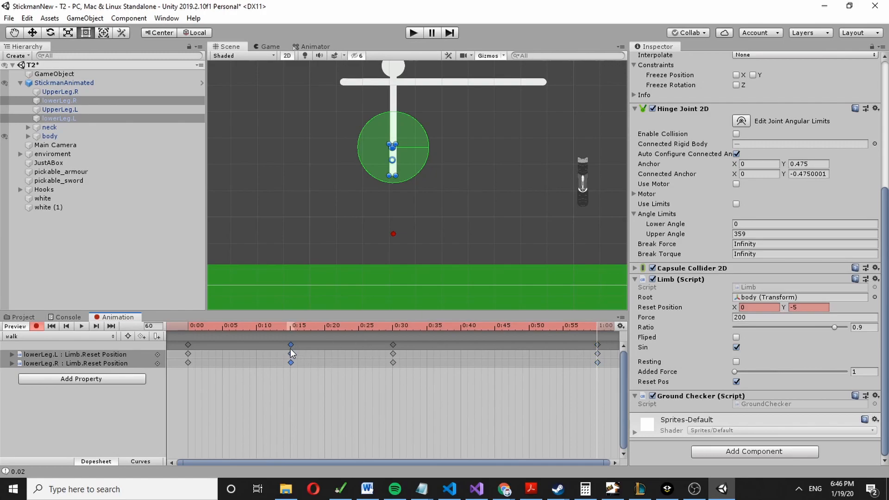
left_click(498, 325)
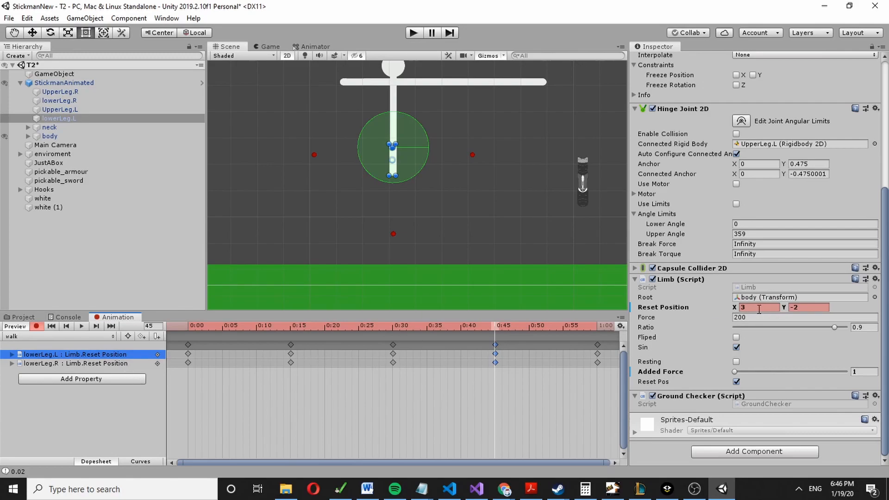
Step: At frame 45, set Reset Position X to 3 (left) and -3 (right), Y -2, then preview
type("-3")
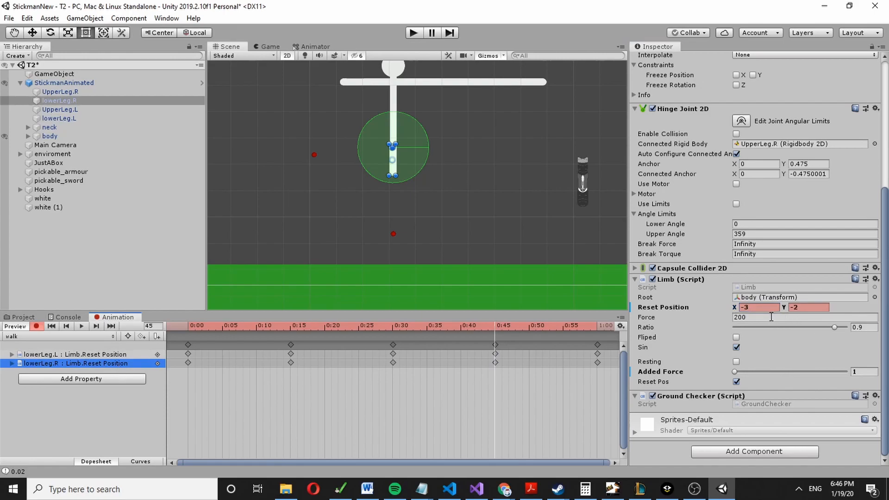
type("3")
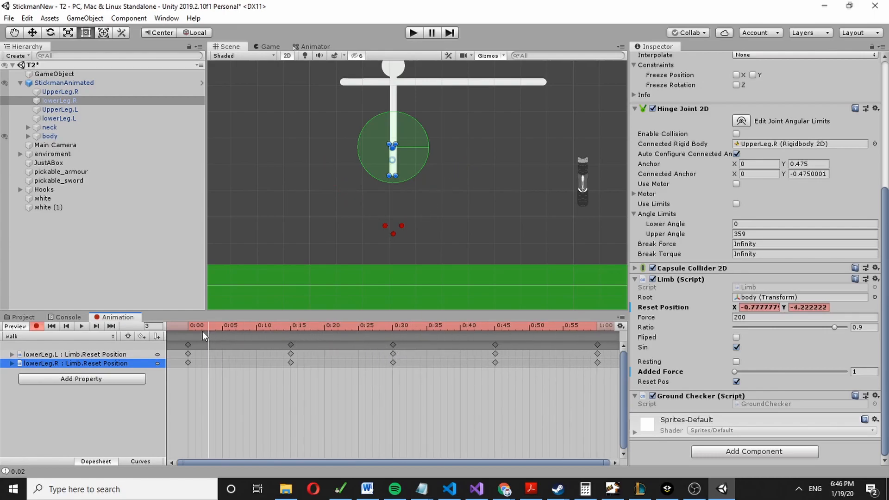
left_click(222, 326)
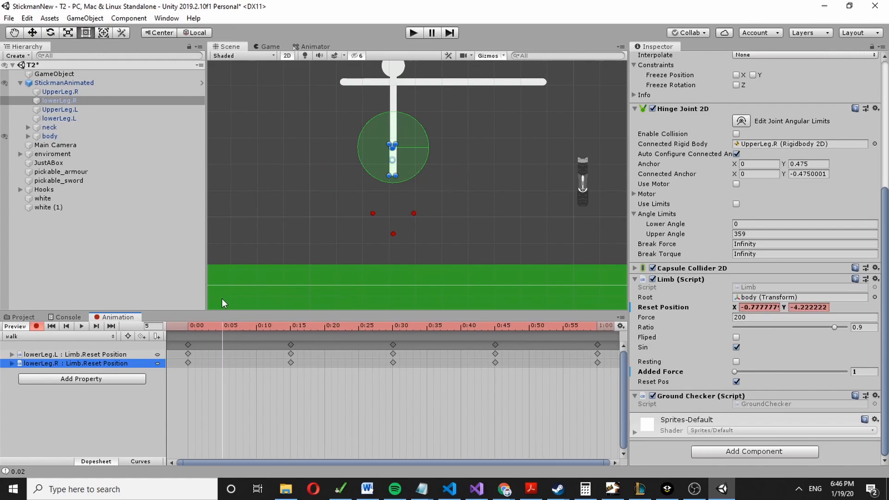
Step: Open StickmanAnimated's anim2 controller and set walk as Layer Default State, replacing walk2
left_click(64, 83)
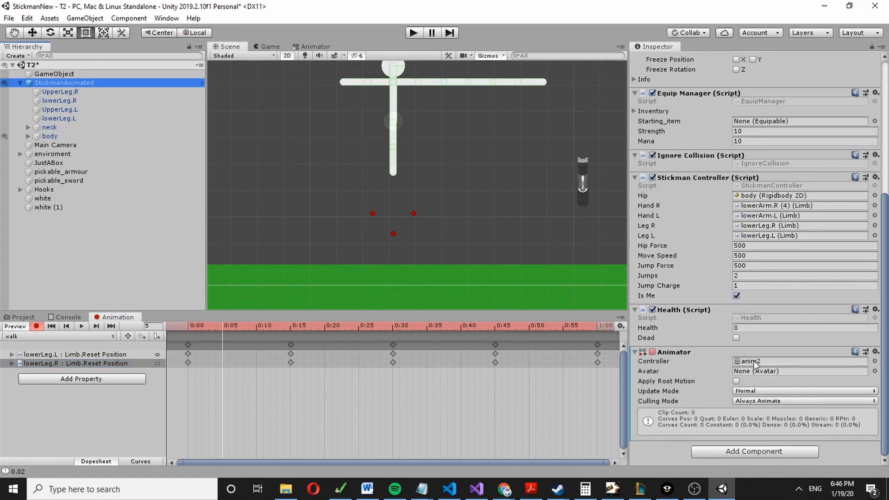
left_click(314, 46)
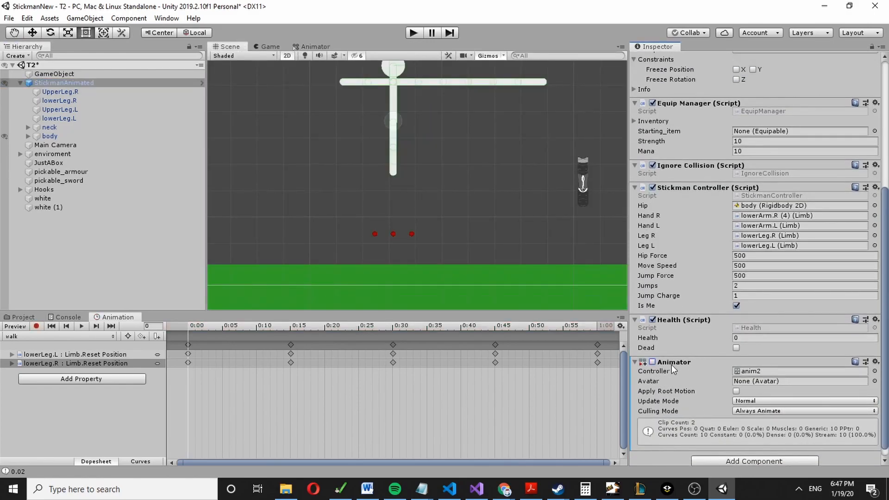
left_click(314, 47)
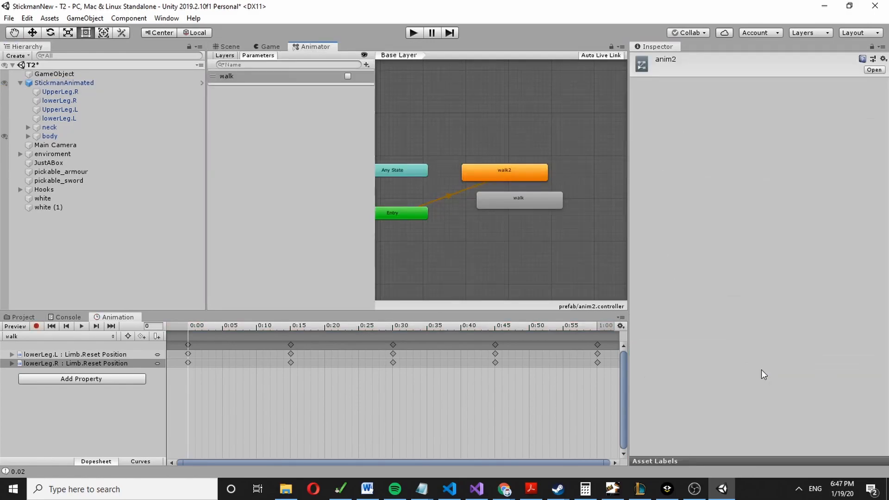
right_click(518, 198)
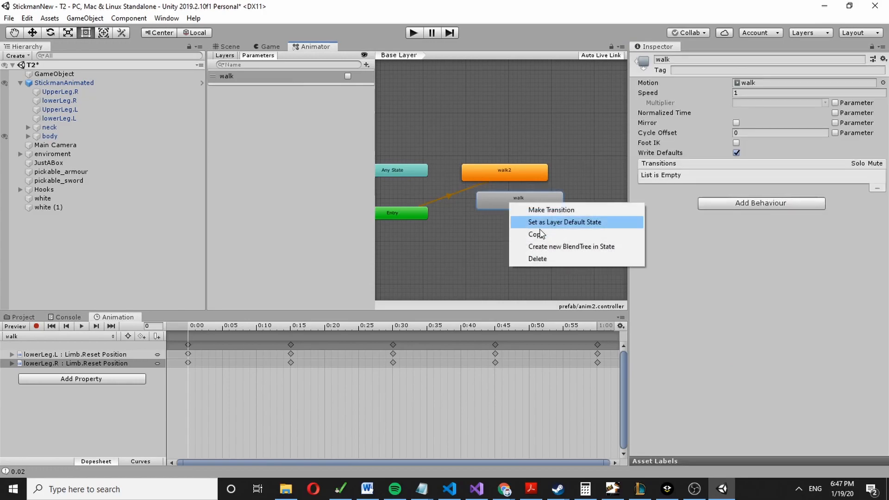
left_click(564, 222)
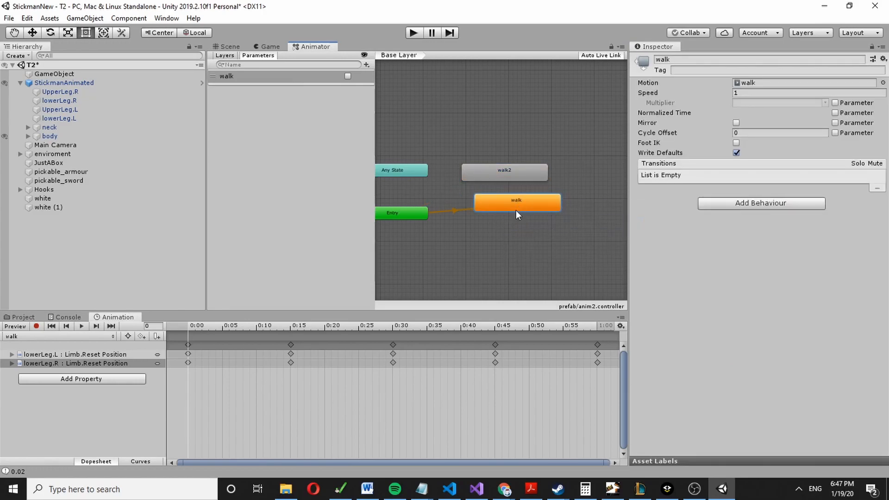
left_click(23, 317)
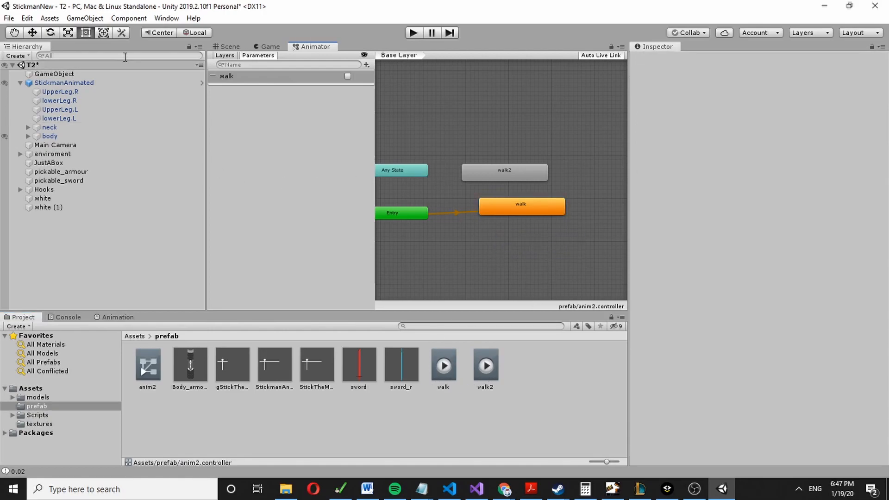
Step: Play-test the walking stickman, set the walk state's Speed to 2, then stop play mode
left_click(270, 46)
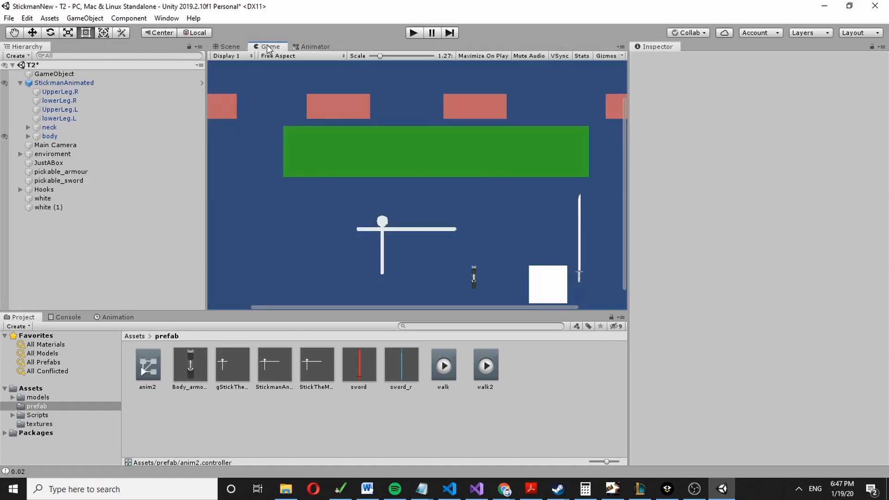
left_click(413, 32)
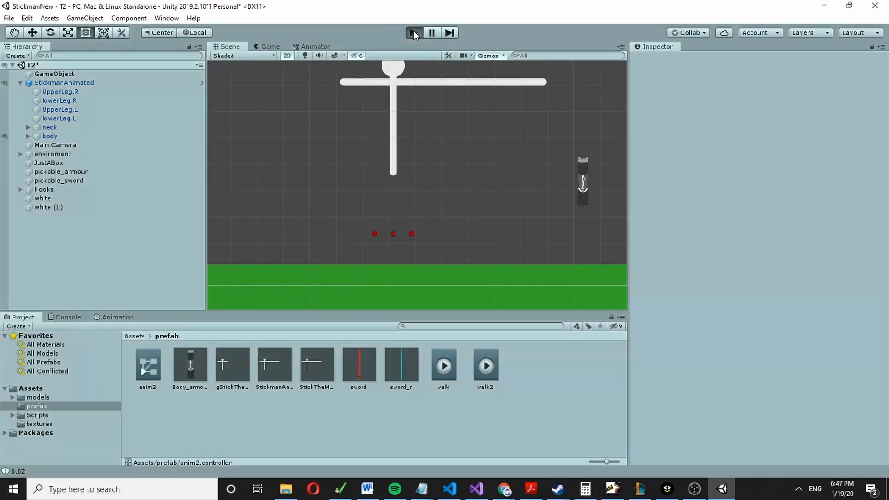
left_click(413, 32)
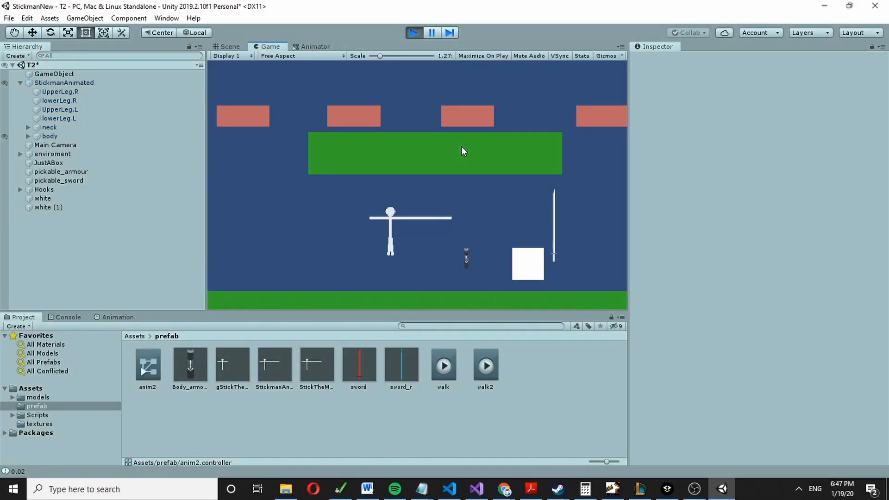
left_click_drag(379, 55, 355, 55)
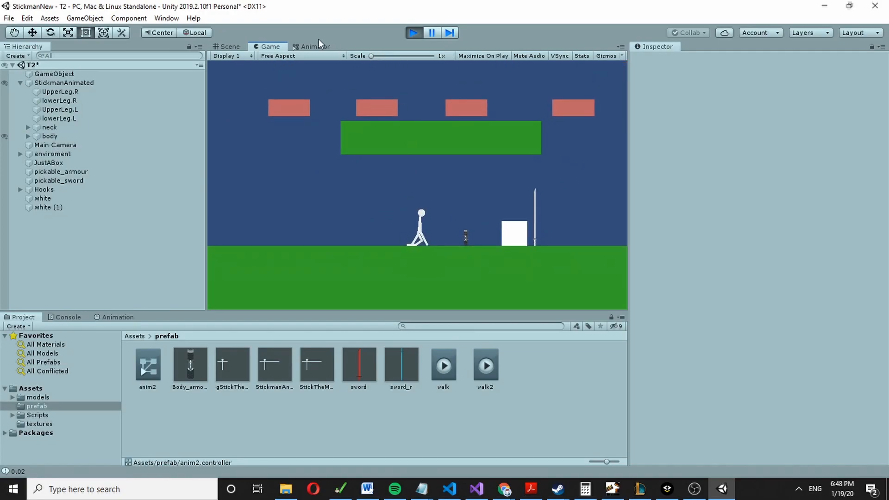
left_click(311, 46)
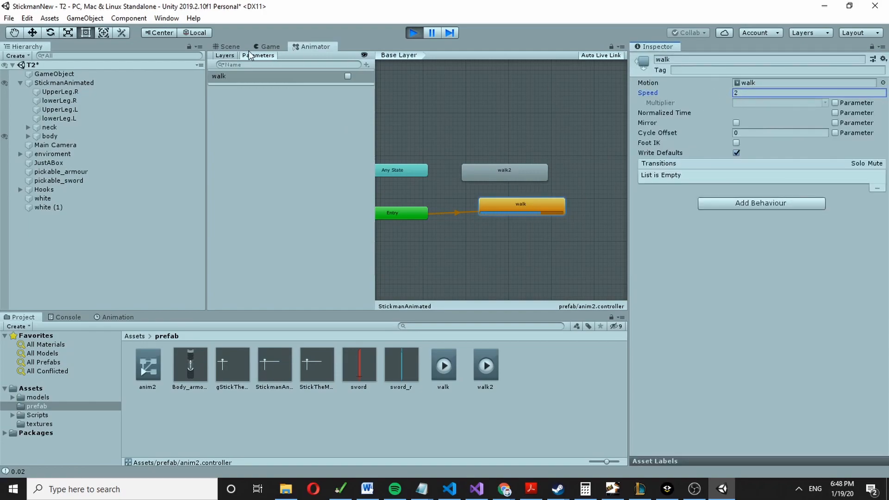
left_click(267, 47)
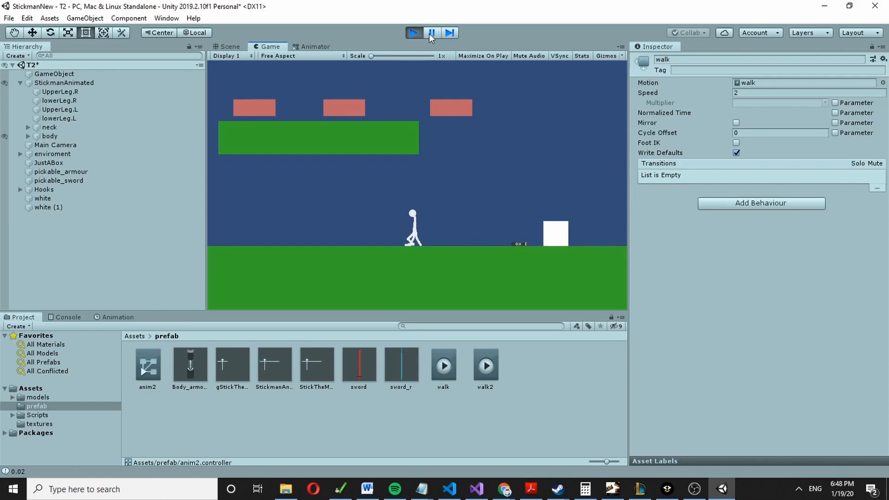
left_click(230, 46)
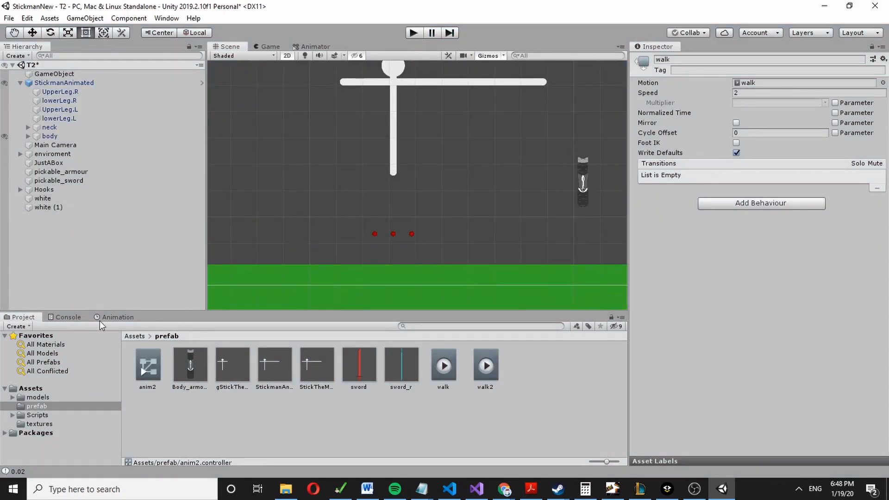
Step: In record mode, key both lower legs' Limb Added Force at each walk clip keyframe
left_click(117, 317)
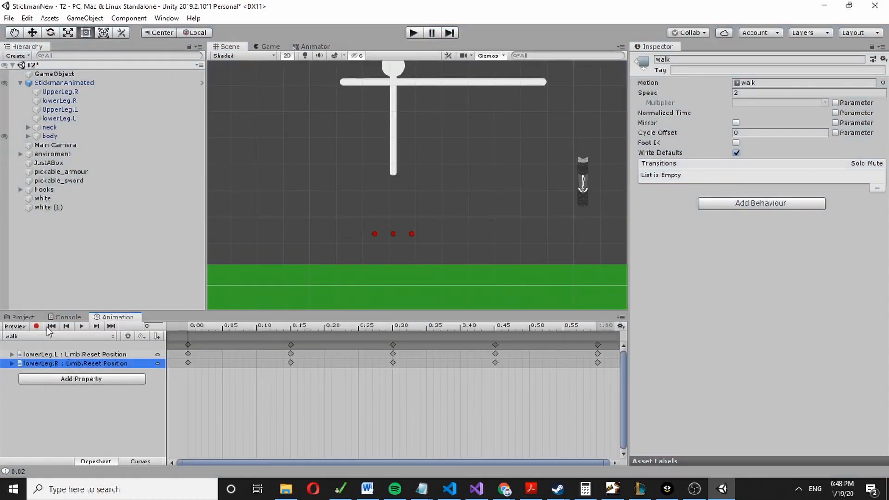
left_click(35, 326)
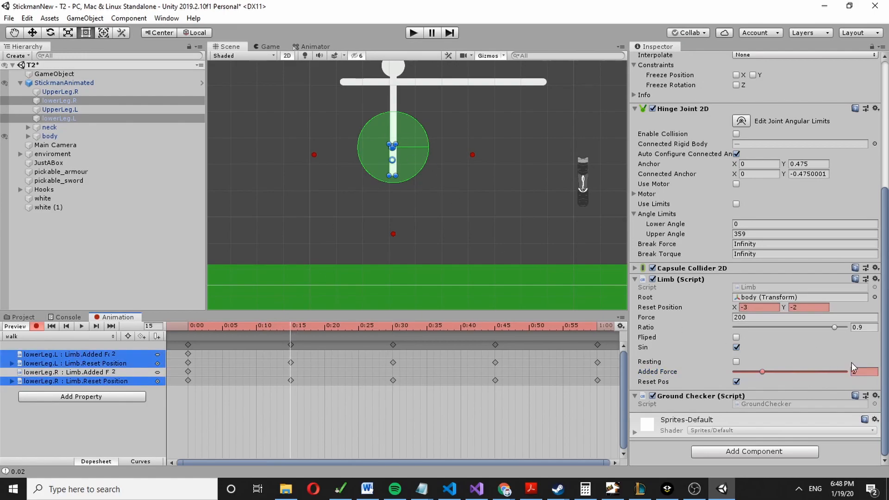
left_click(399, 325)
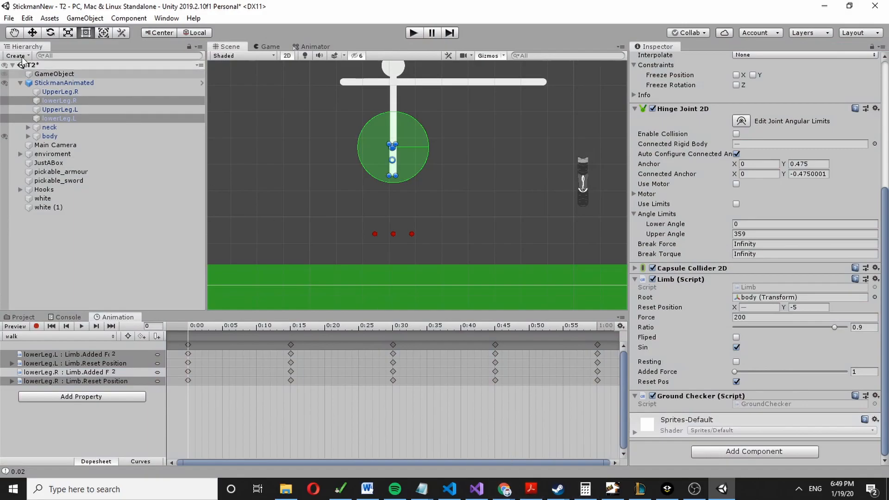
left_click(64, 83)
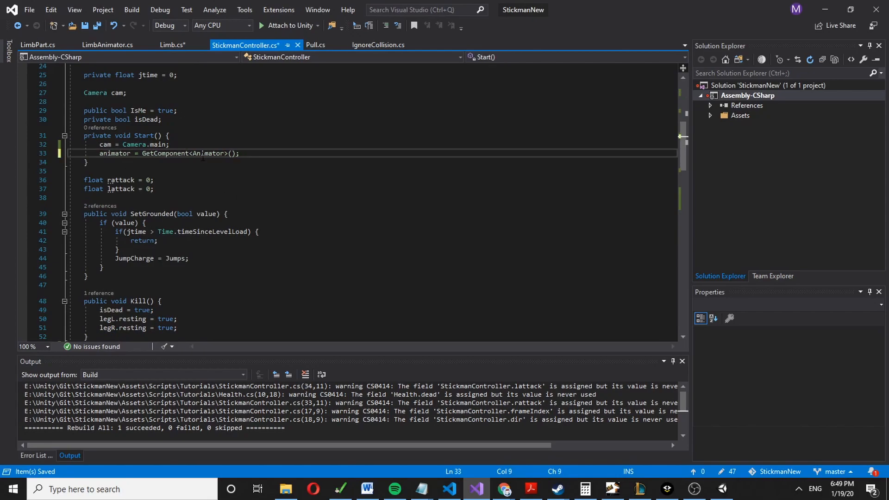
Step: Declare 'bool walking = false;' above Update in StickmanController
scroll("down", 3)
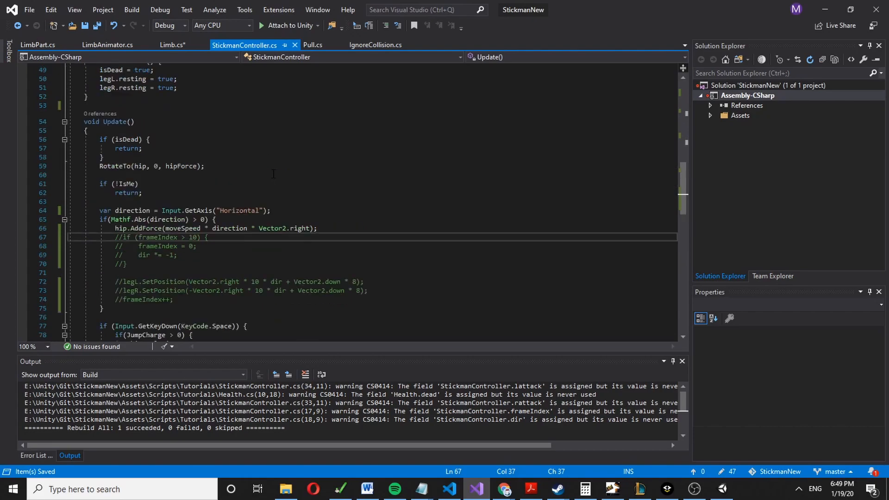
type("b")
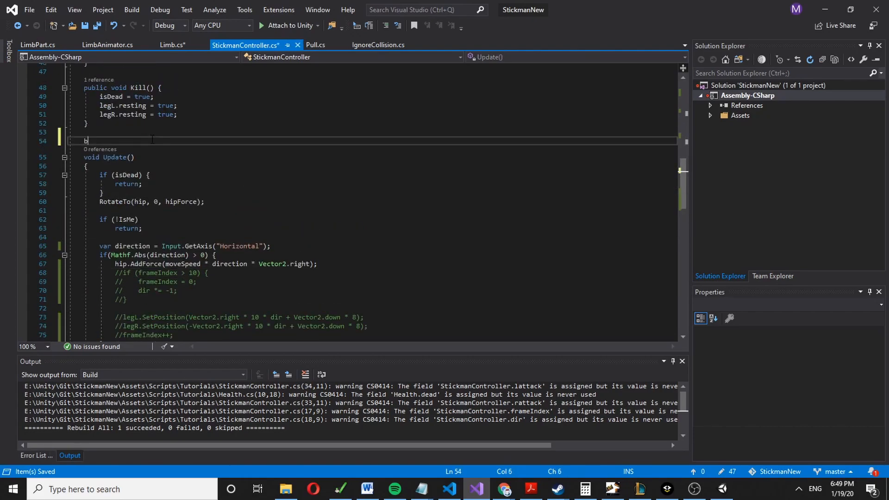
type("ool walk")
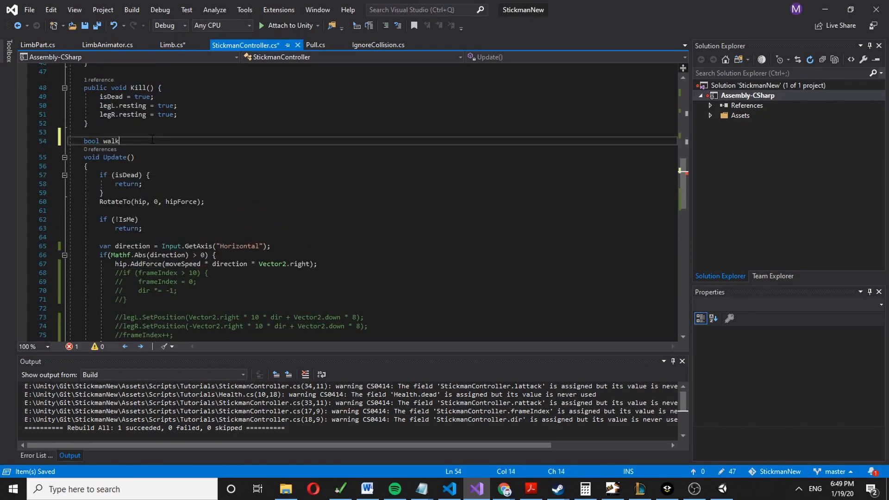
type("ing = false;")
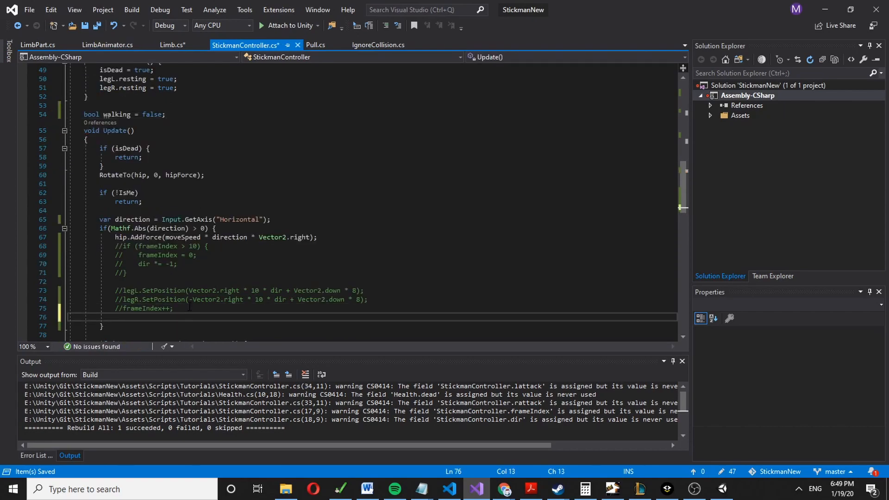
Step: In the direction branch, add 'walking = true;' and animator.SetBool('walk', true)
type("walking =tru")
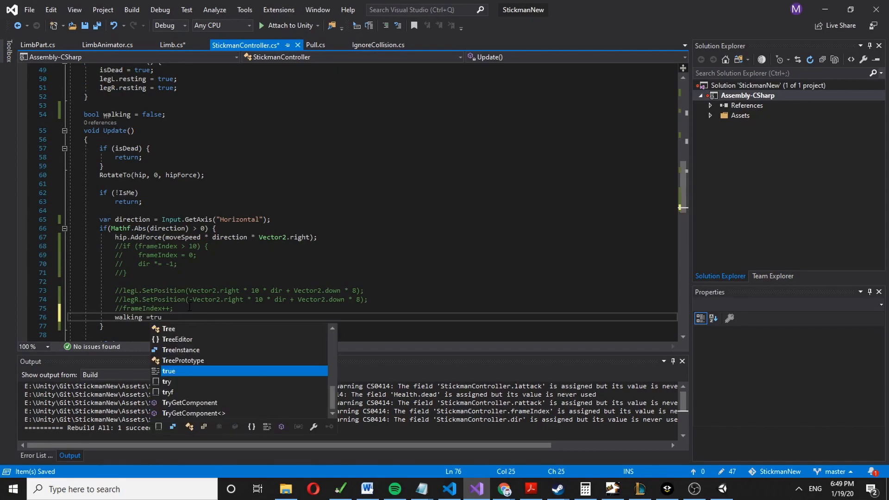
type("true;")
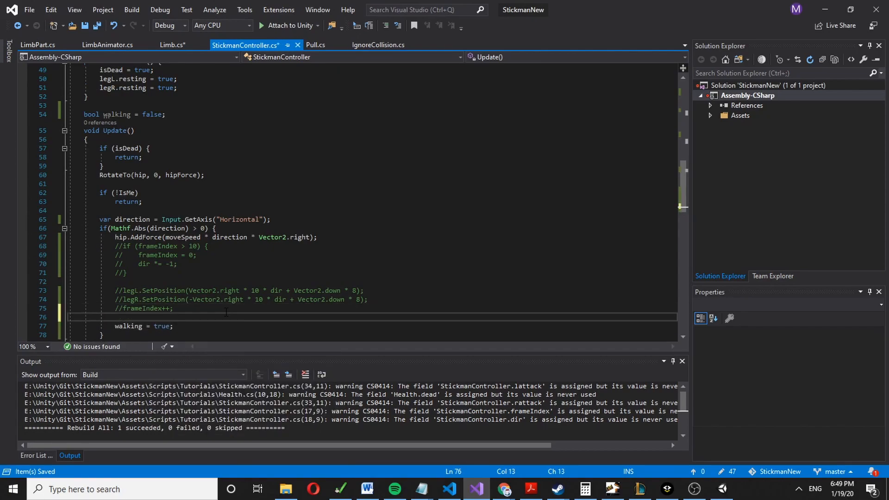
type("animator.s")
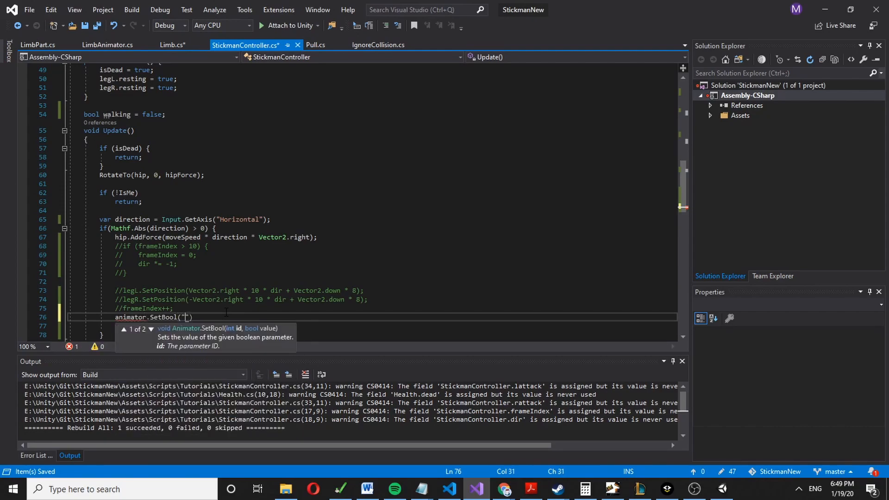
type("walk")
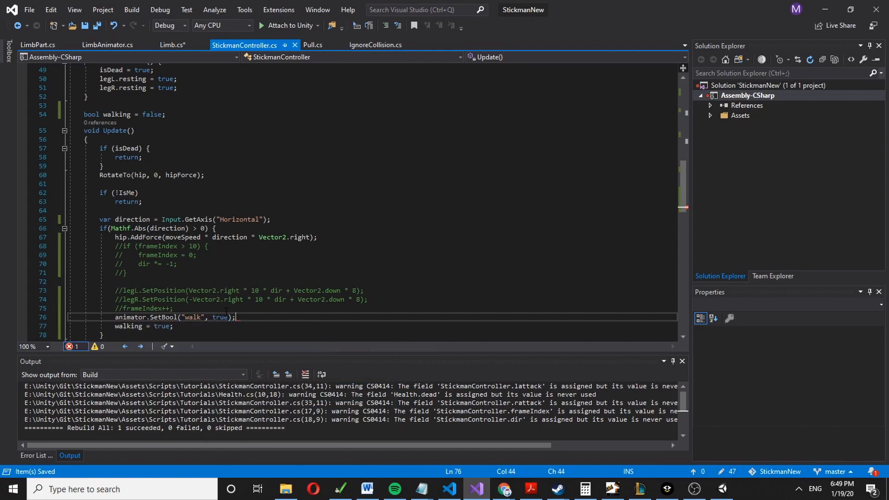
Step: Add else if (walking) setting walking = false and animator.SetBool("walk", false) after the direction block
scroll("down", 3)
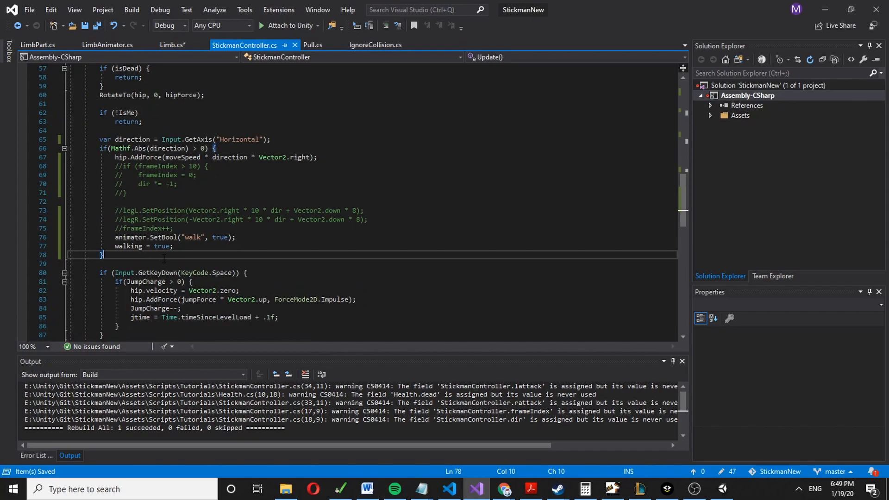
type("else")
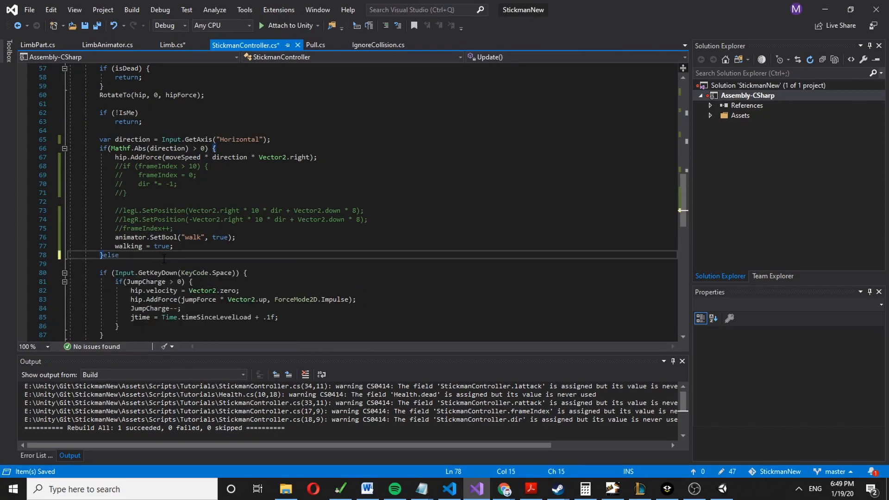
type("if(walking) {")
type("walking = false;")
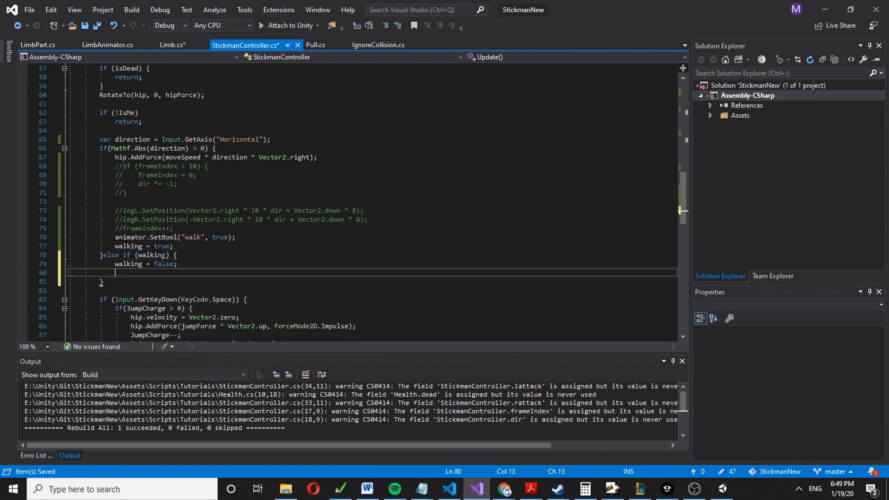
type("animator.s")
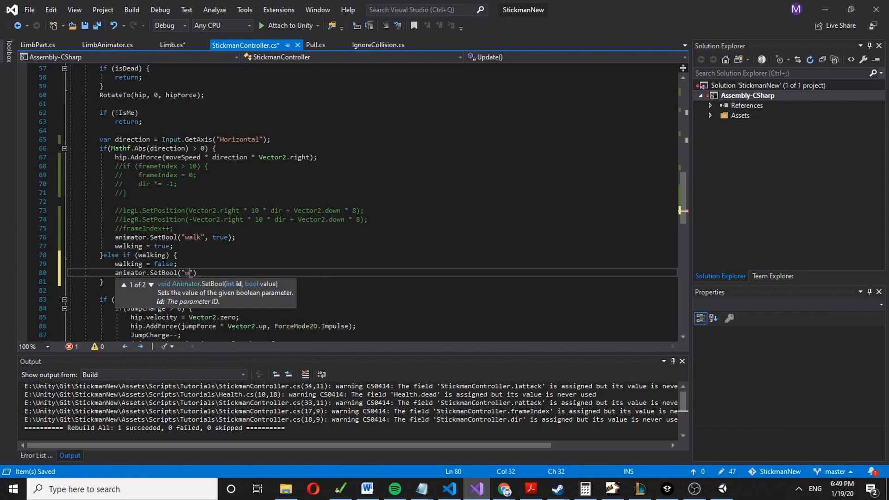
type("alk")
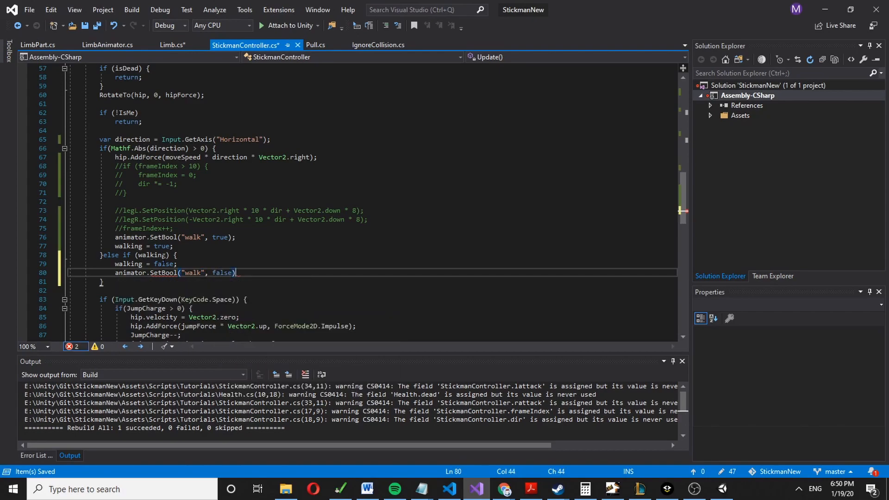
type(";")
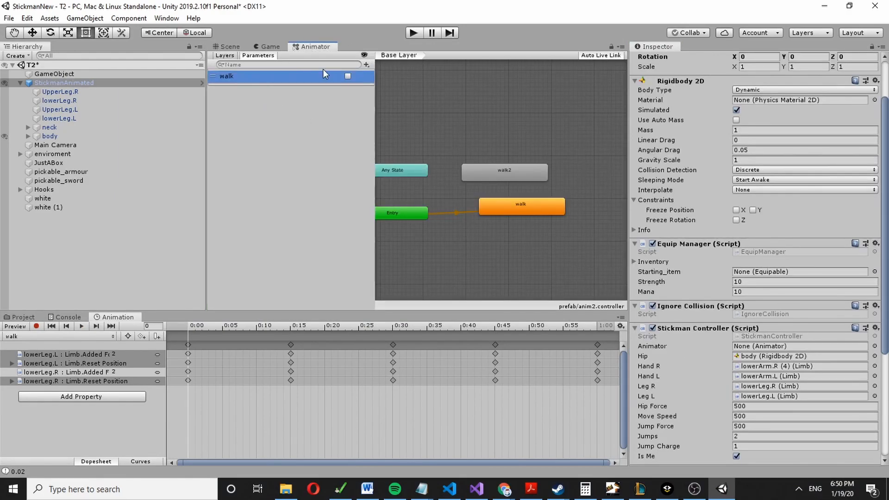
Step: Create an empty New State in the anim2 graph and start a transition from it
left_click(520, 205)
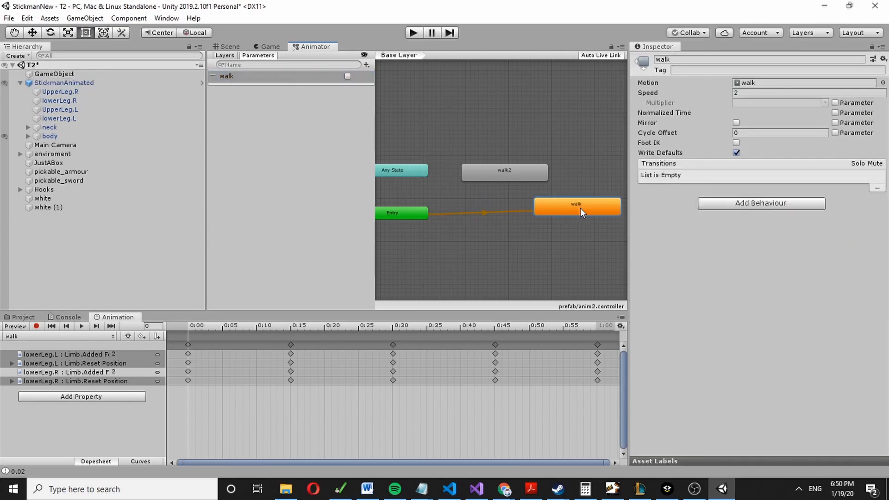
right_click(581, 212)
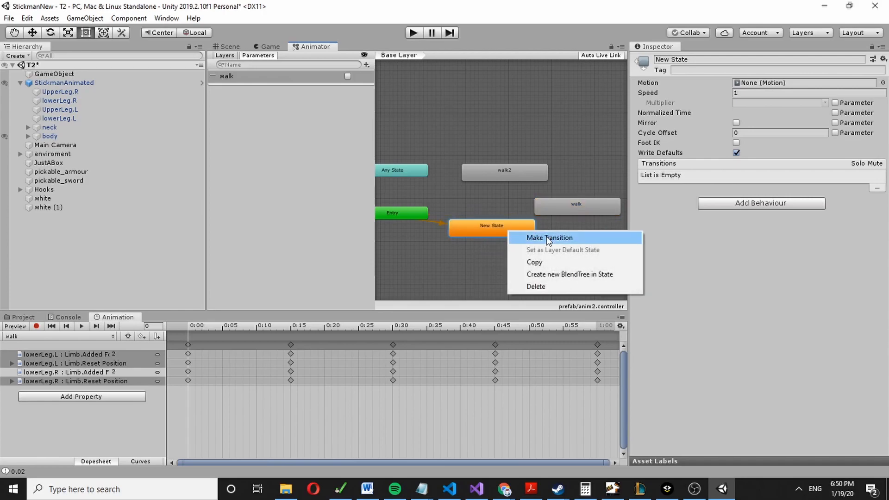
left_click(549, 237)
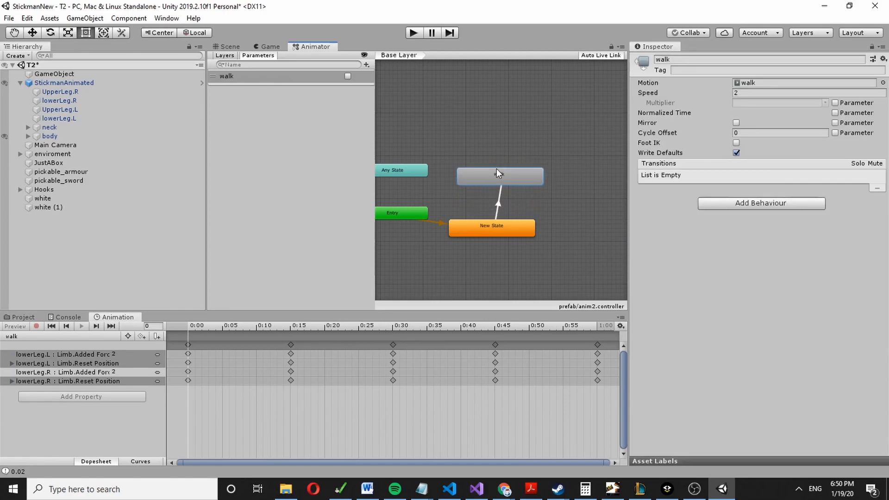
Step: Connect New State to walk and add a walk condition on the walk→New State transition
left_click(499, 166)
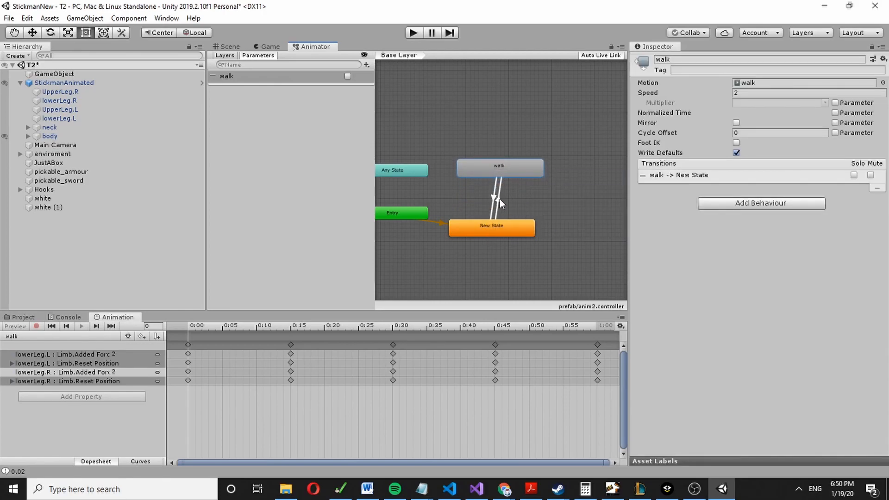
left_click(498, 198)
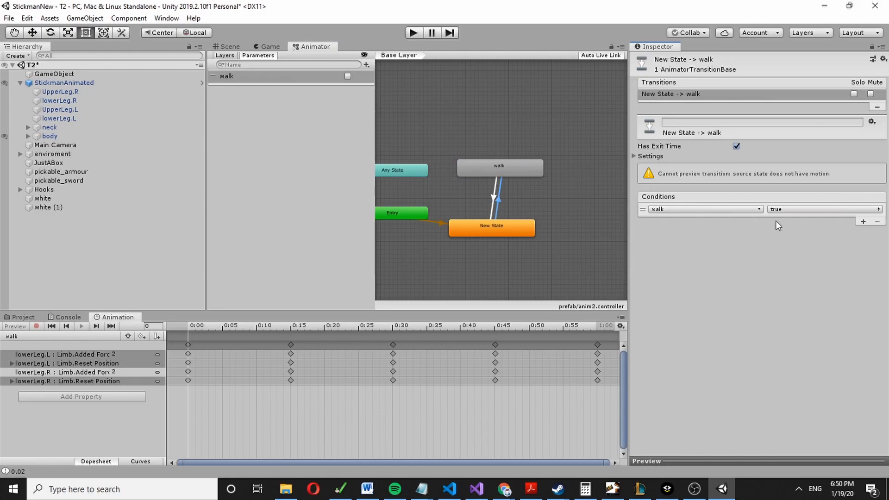
left_click(496, 199)
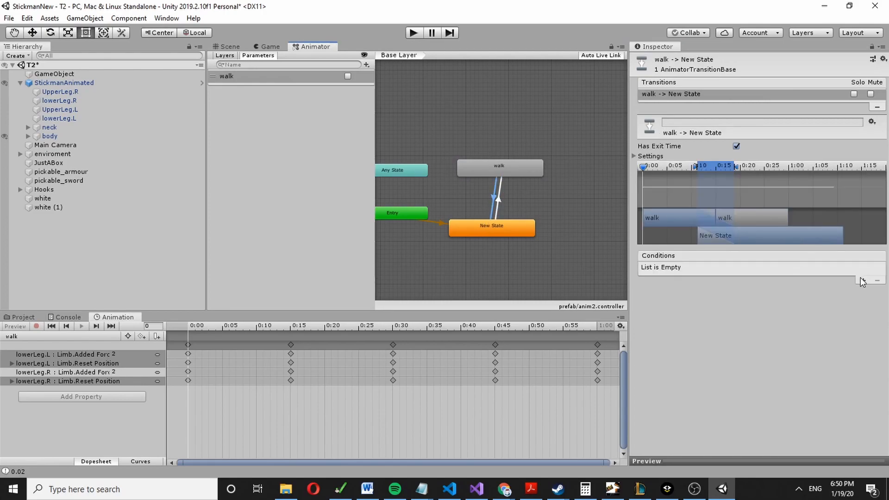
left_click(864, 280)
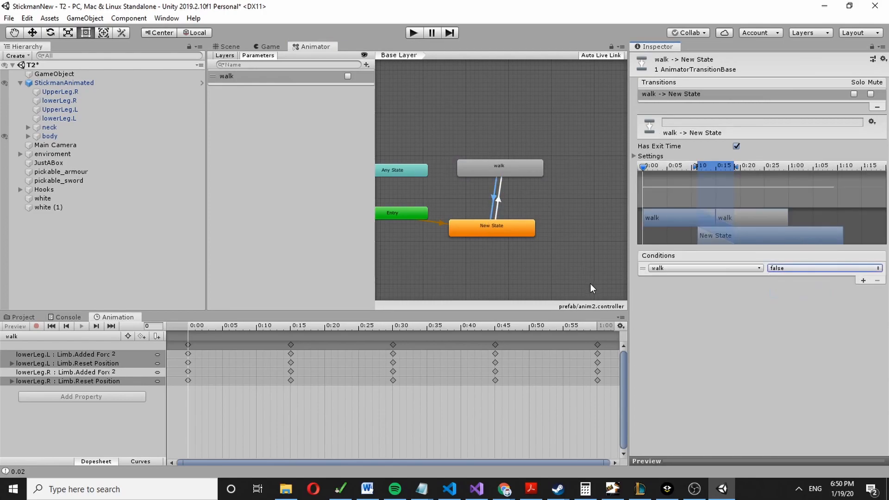
Step: Disable Has Exit Time on the walk→New State transition and browse the parameter types
left_click(494, 165)
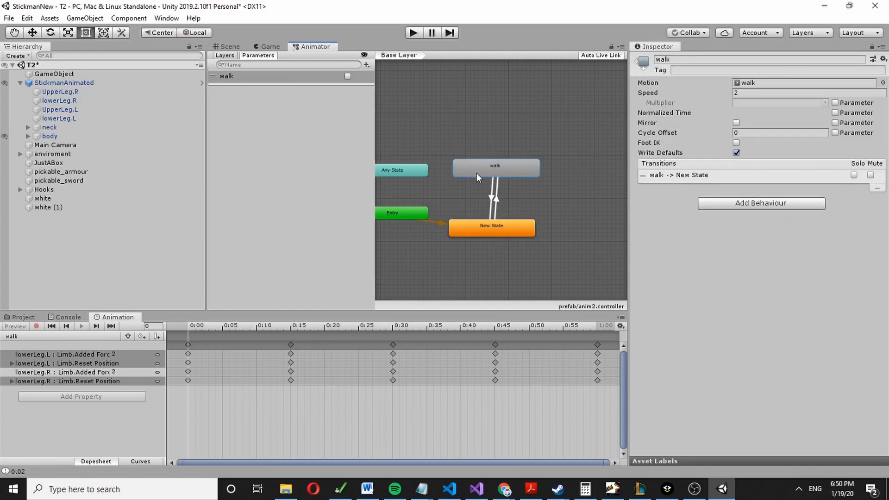
left_click(492, 202)
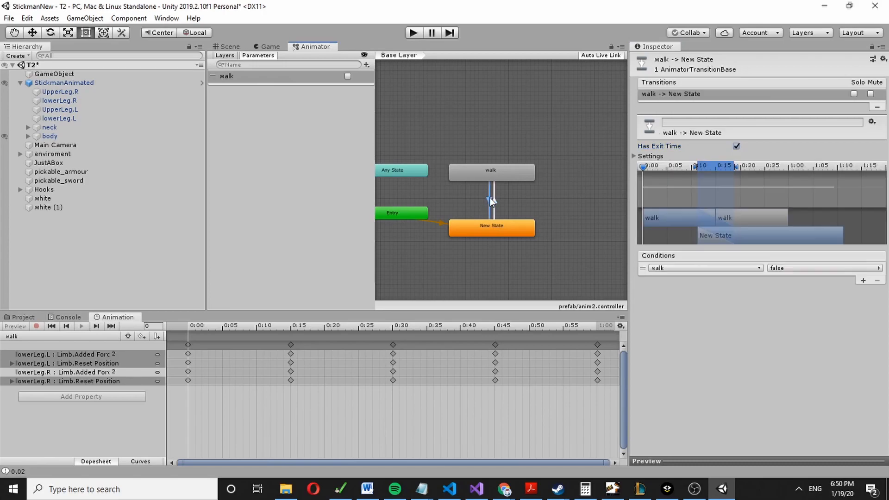
left_click(736, 147)
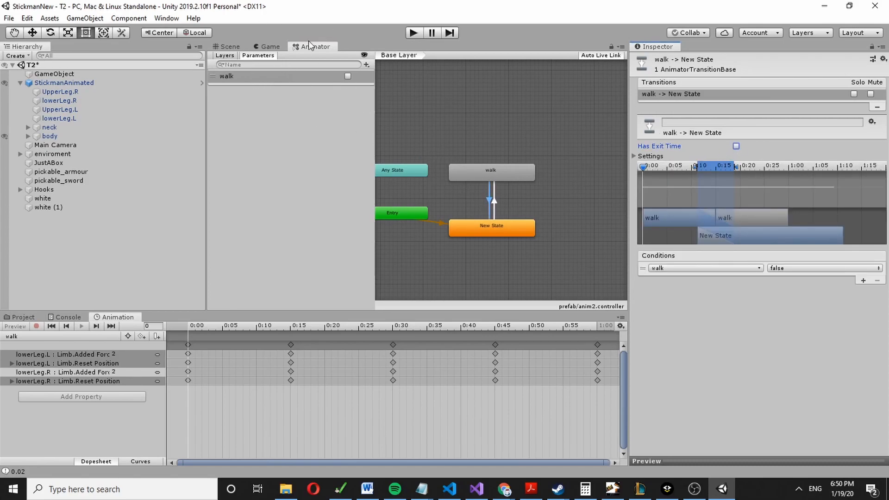
left_click(366, 64)
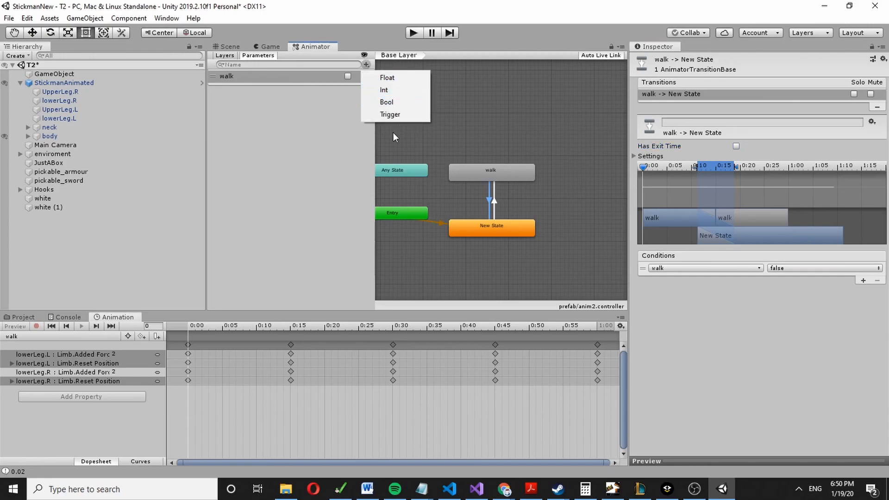
left_click(304, 163)
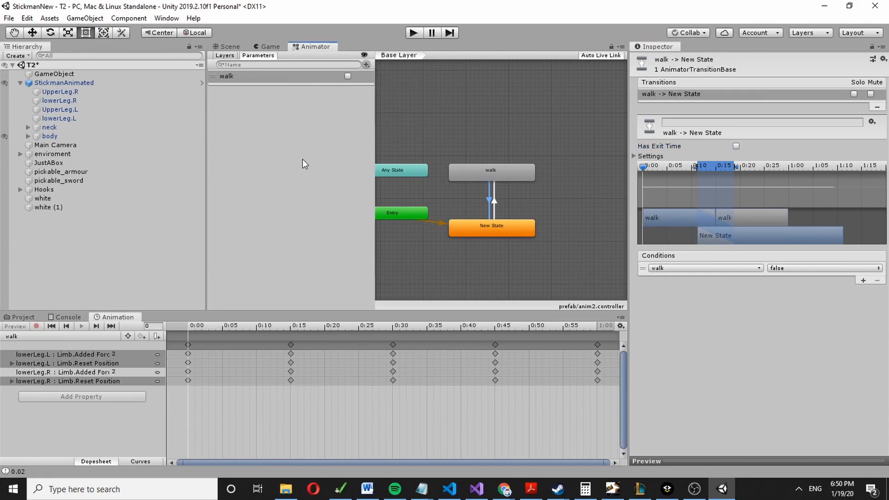